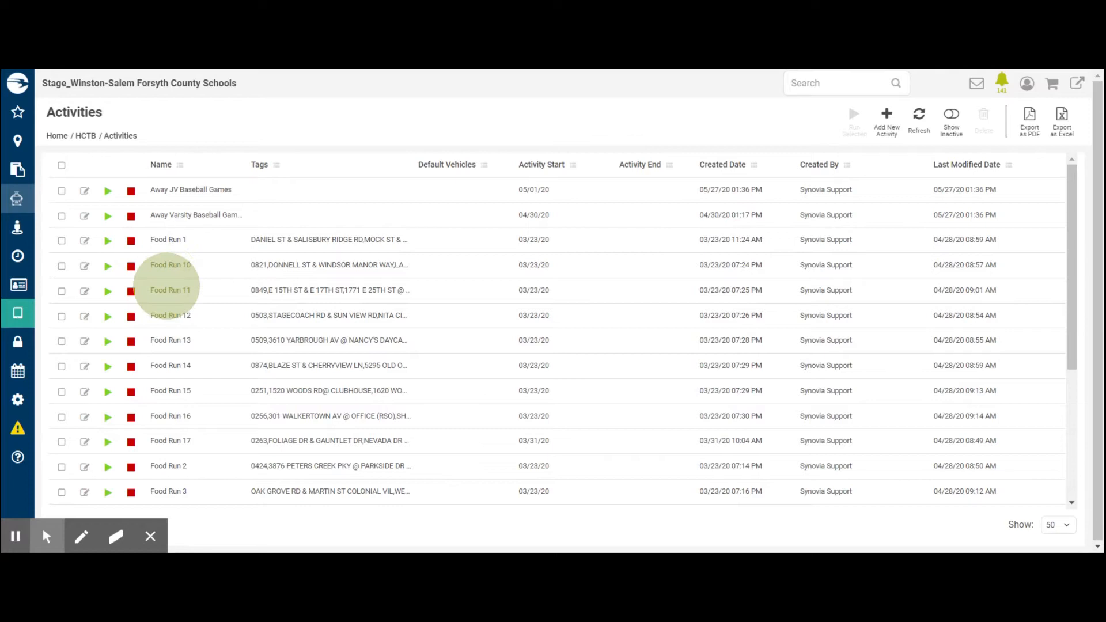
mouse_move(170, 374)
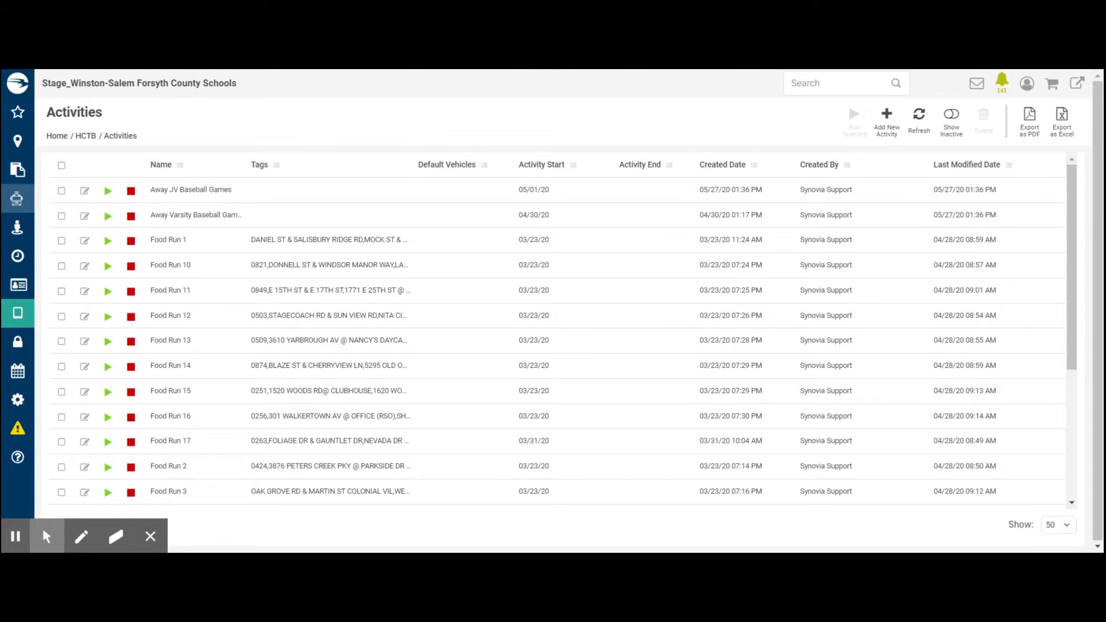
Open the Students list from the home menu to show the Winston Salem school entry.
click(260, 164)
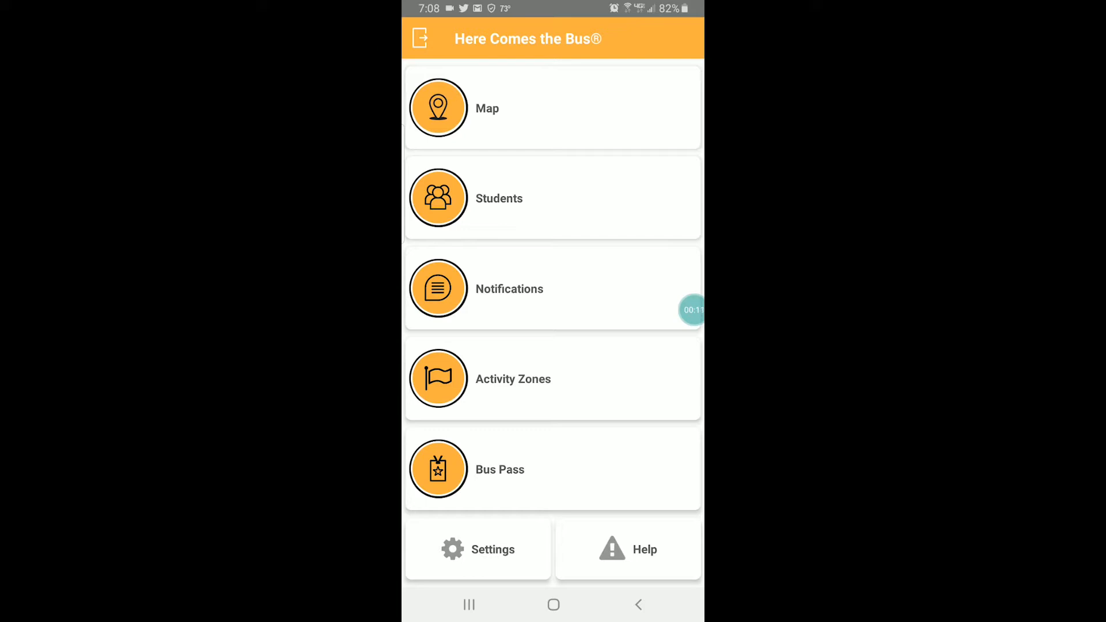
click(564, 199)
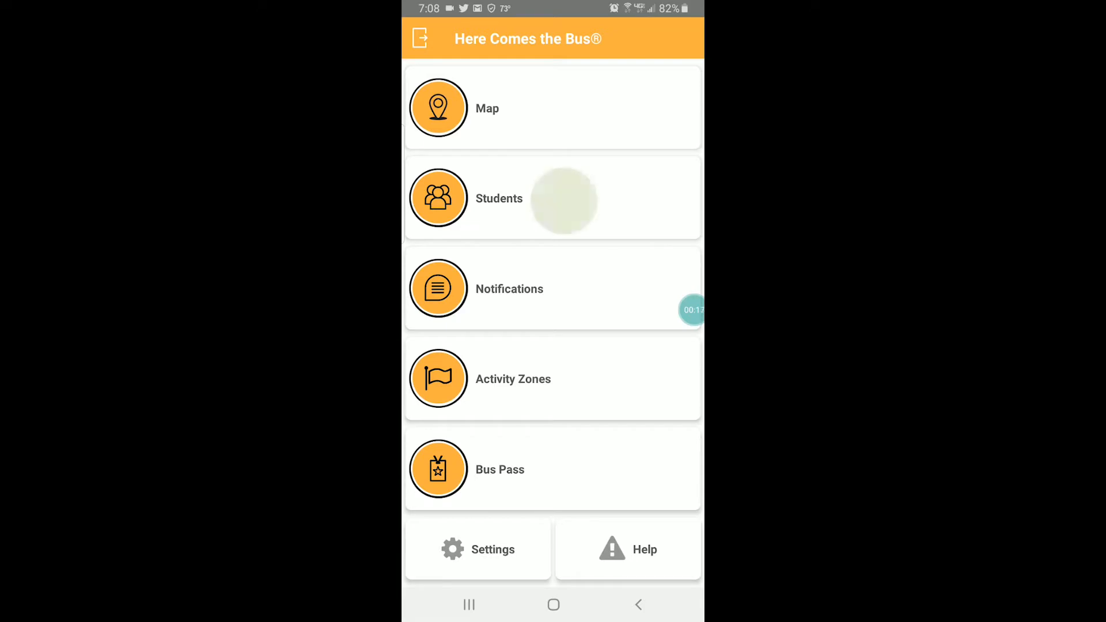
click(563, 198)
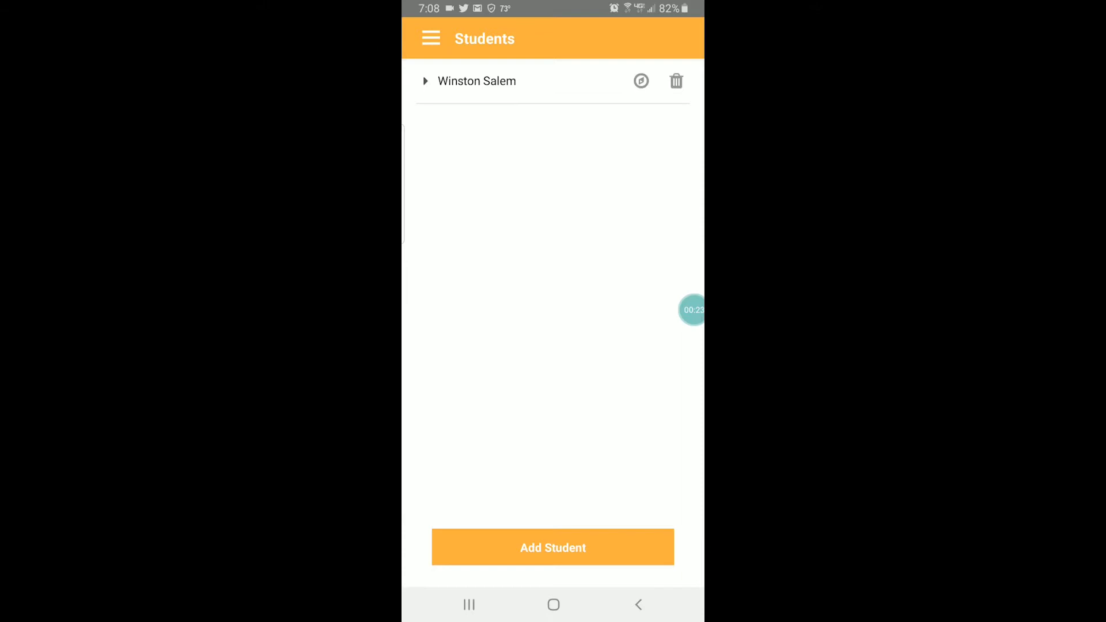
click(441, 81)
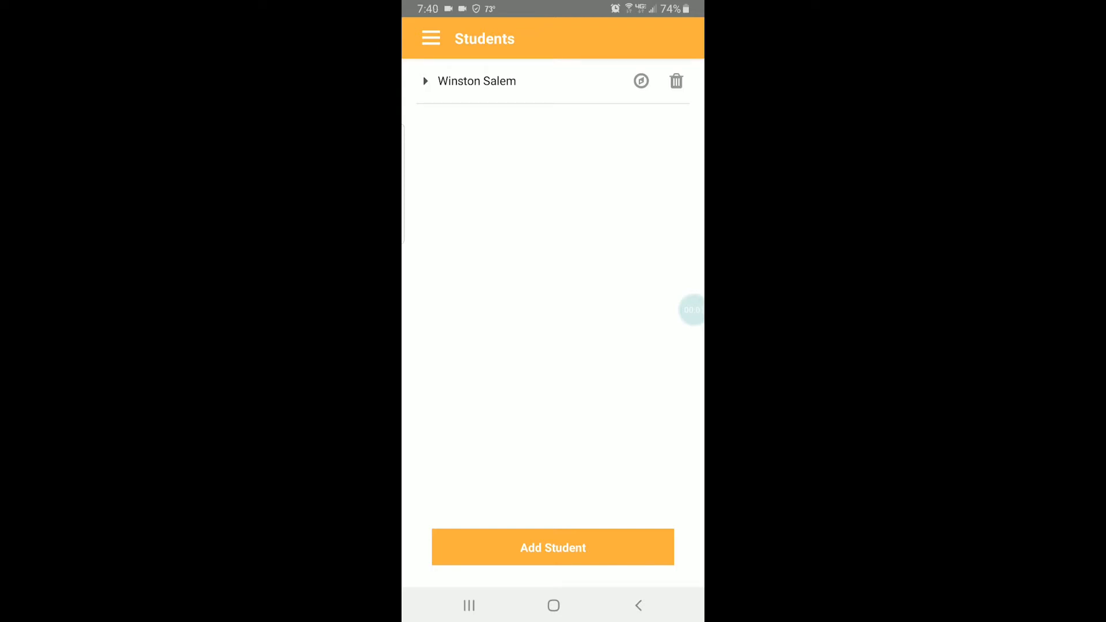
Search activities for 'Foo' and add FOOD RUN 3 to Winston Salem.
click(641, 81)
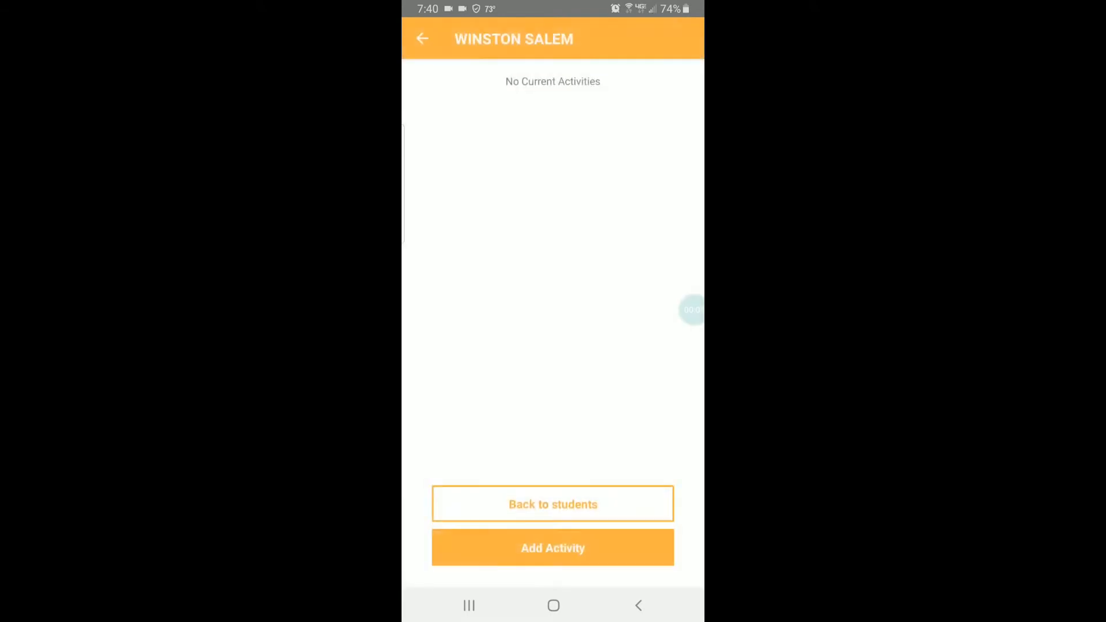
click(553, 548)
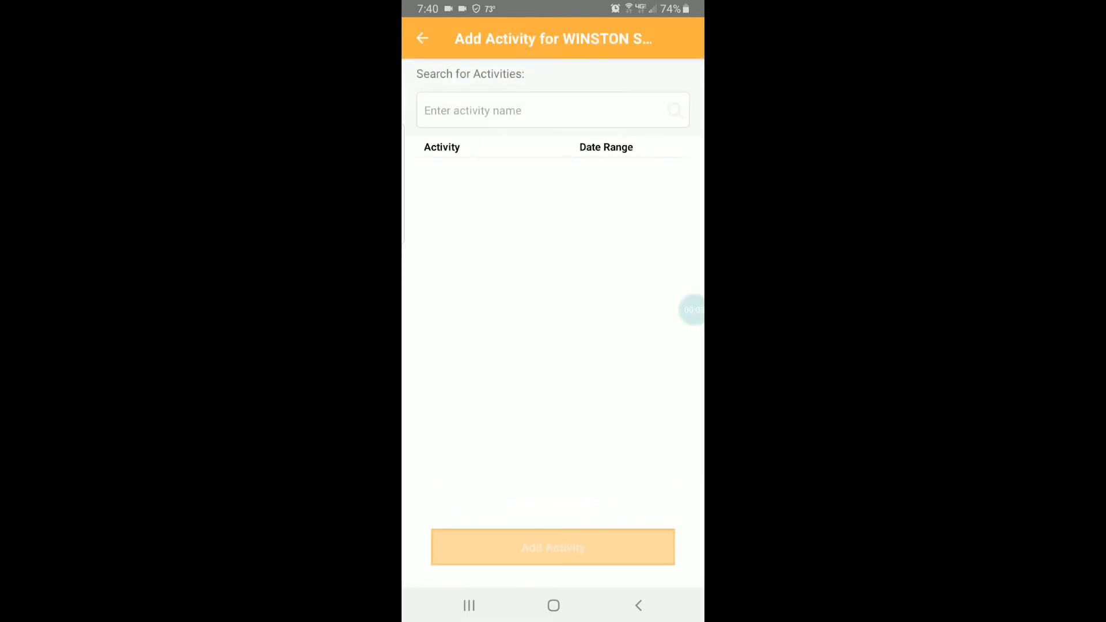
click(552, 110)
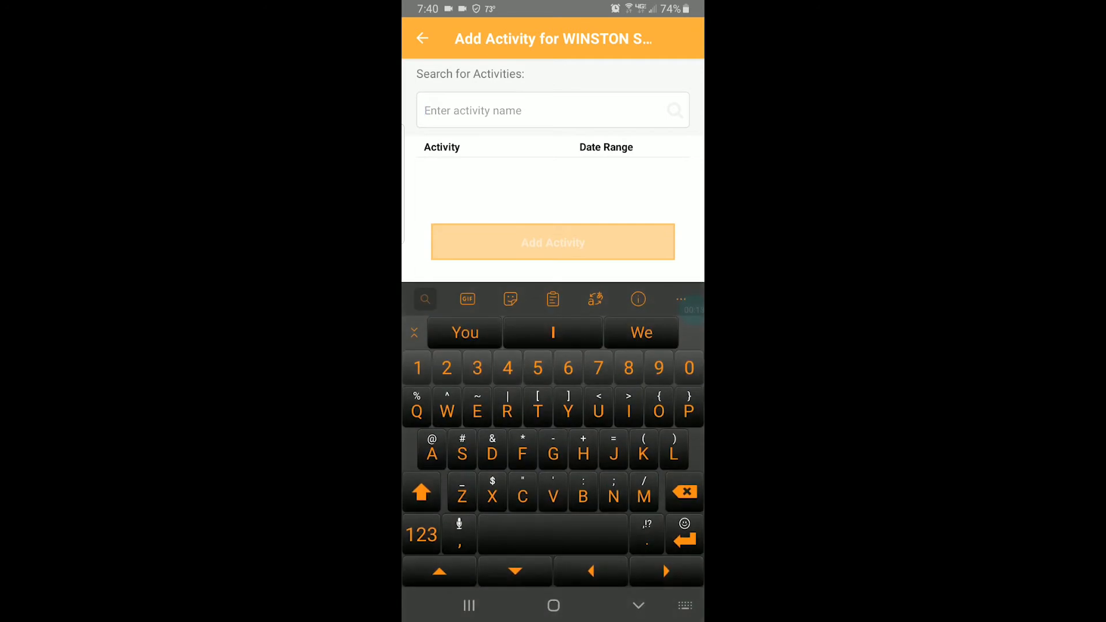
text(Foo)
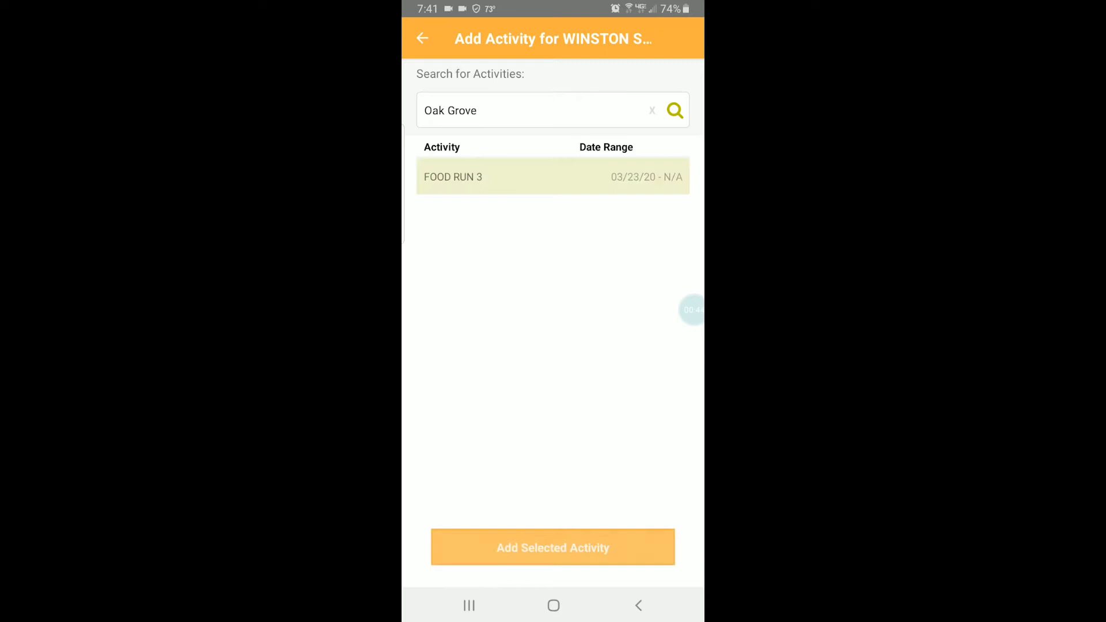
click(421, 39)
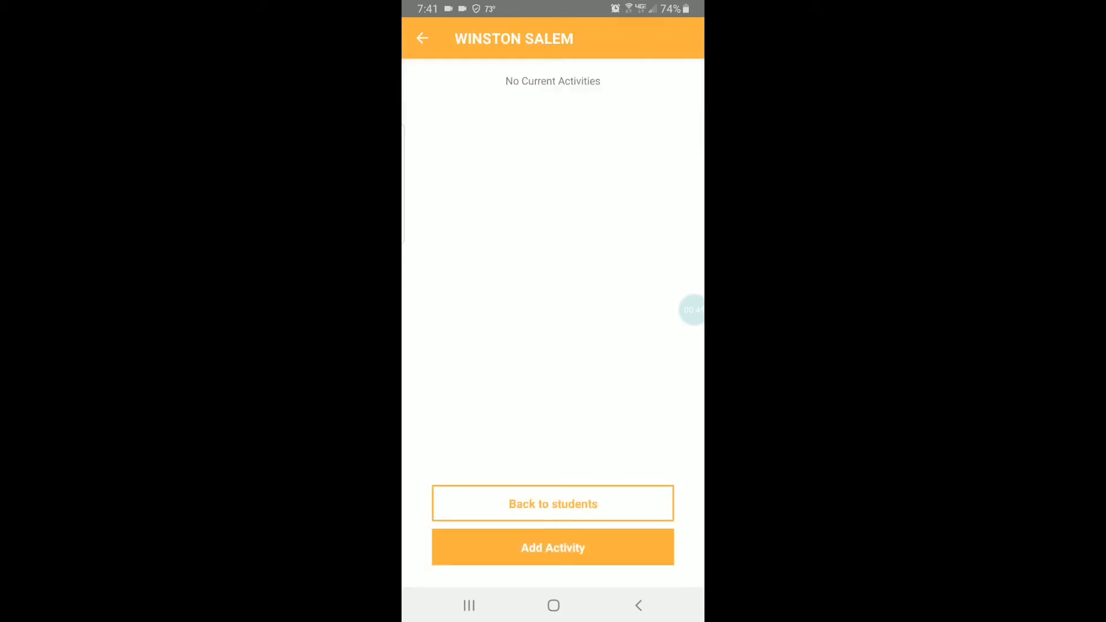
click(553, 548)
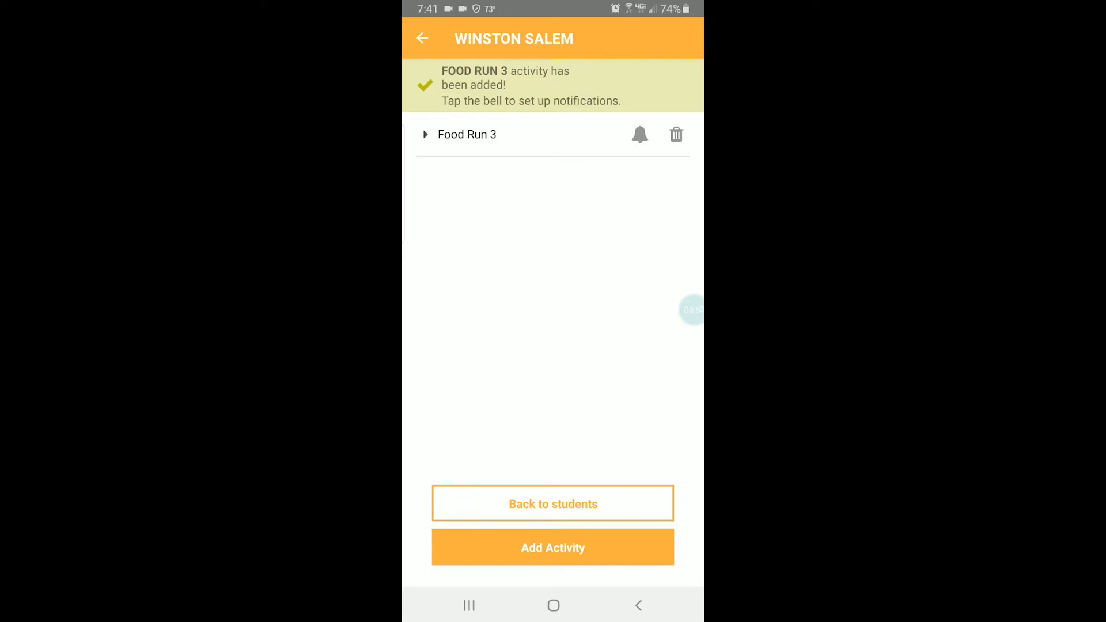
Add an Activity Start notification for Food Run 3, Monday–Friday 6:00 AM–9:30 PM, for all users.
click(640, 134)
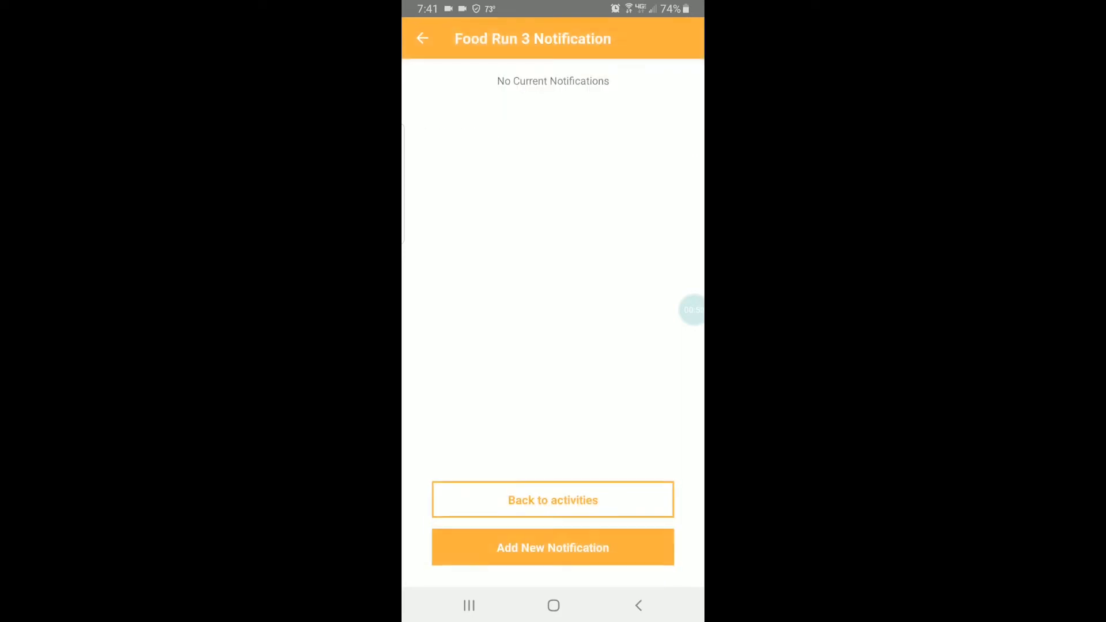
click(553, 547)
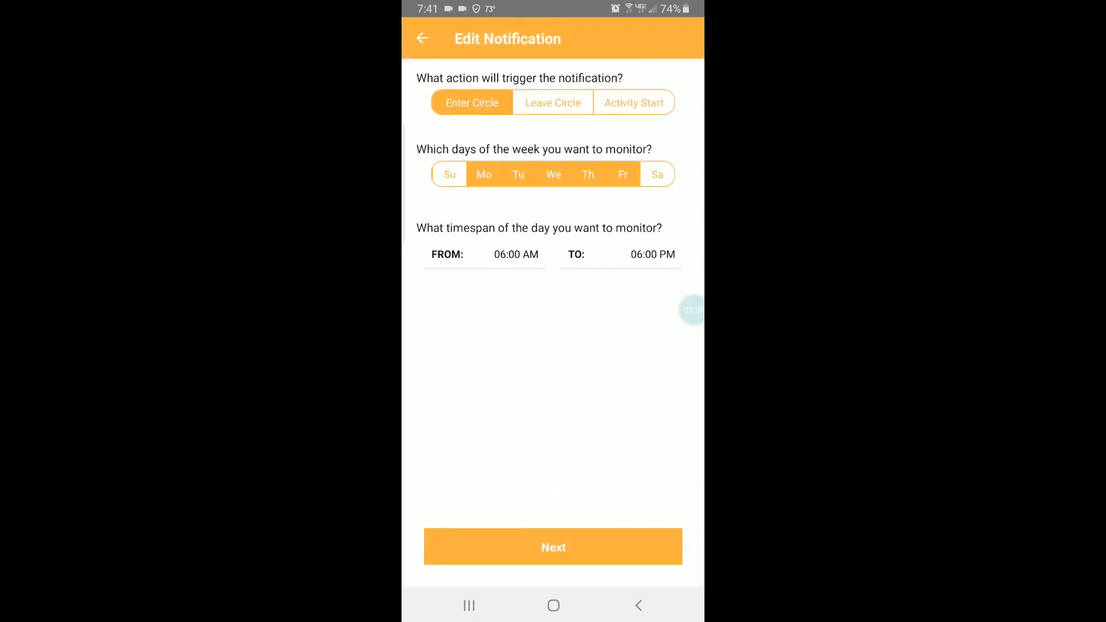
click(634, 103)
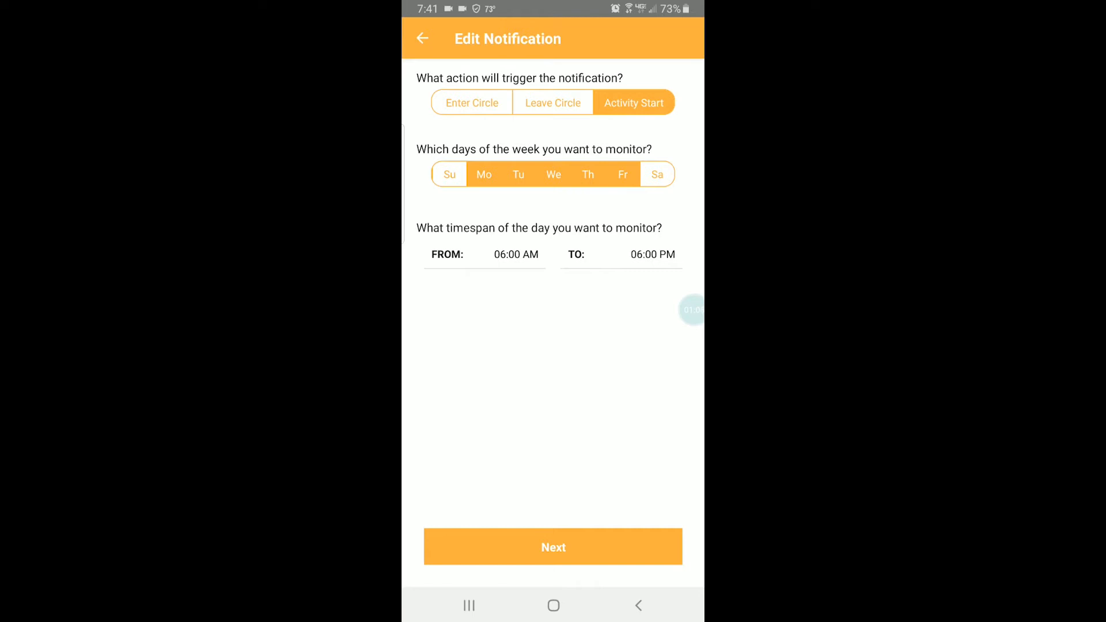
click(515, 254)
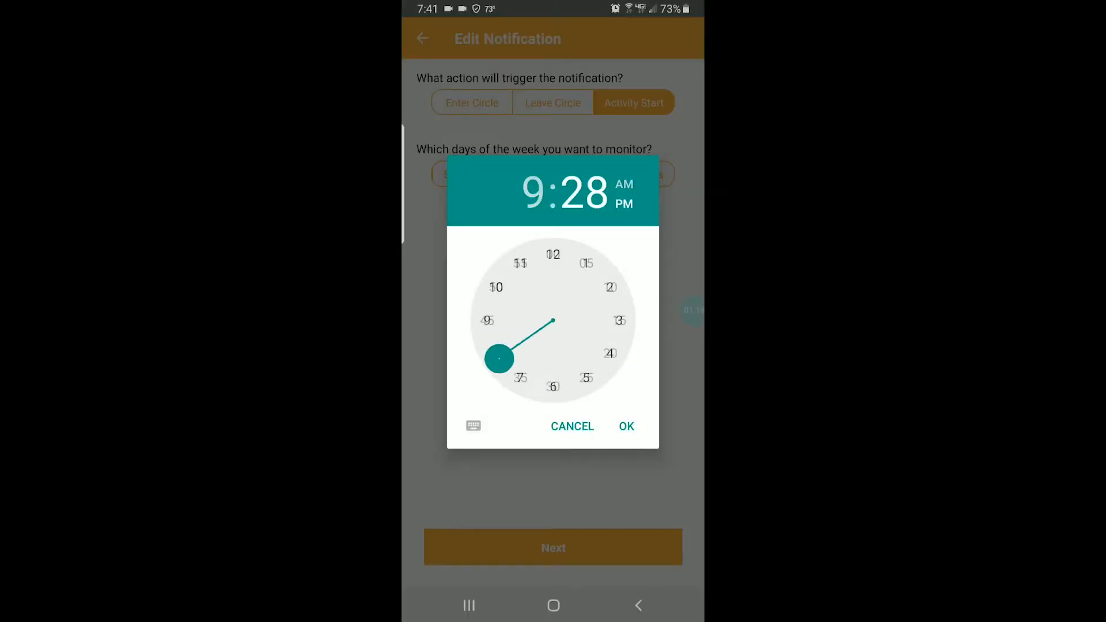
click(626, 427)
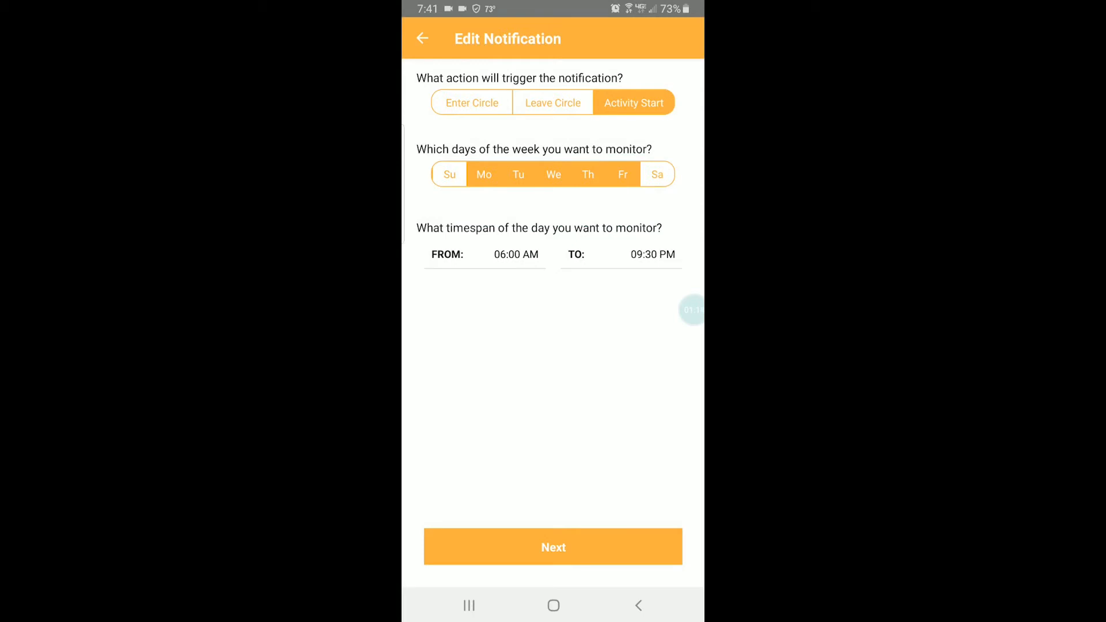
click(553, 547)
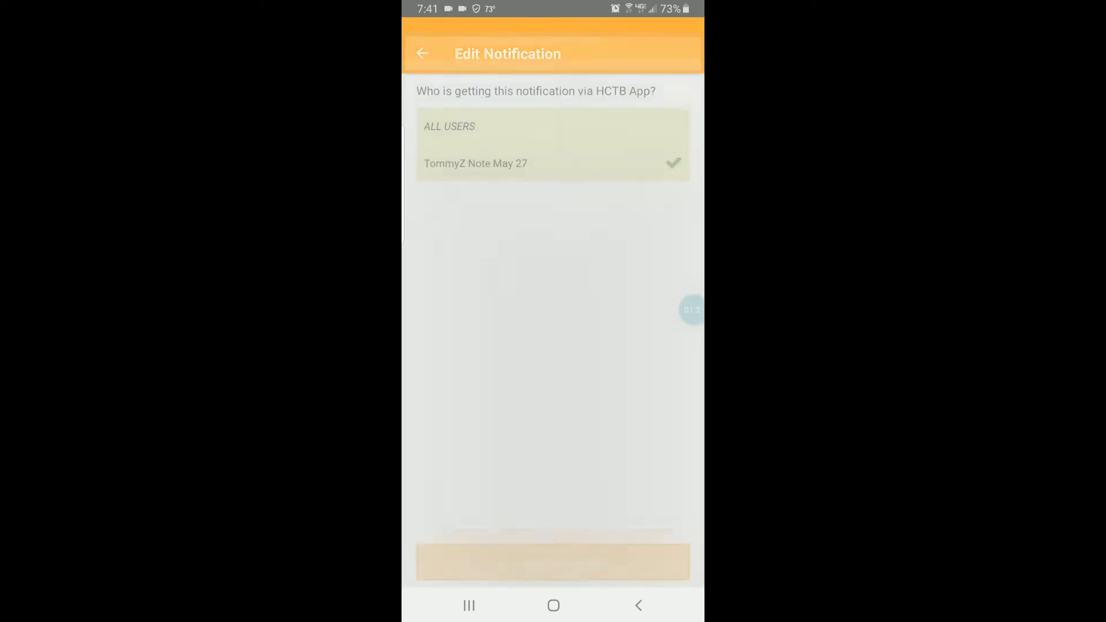
click(422, 53)
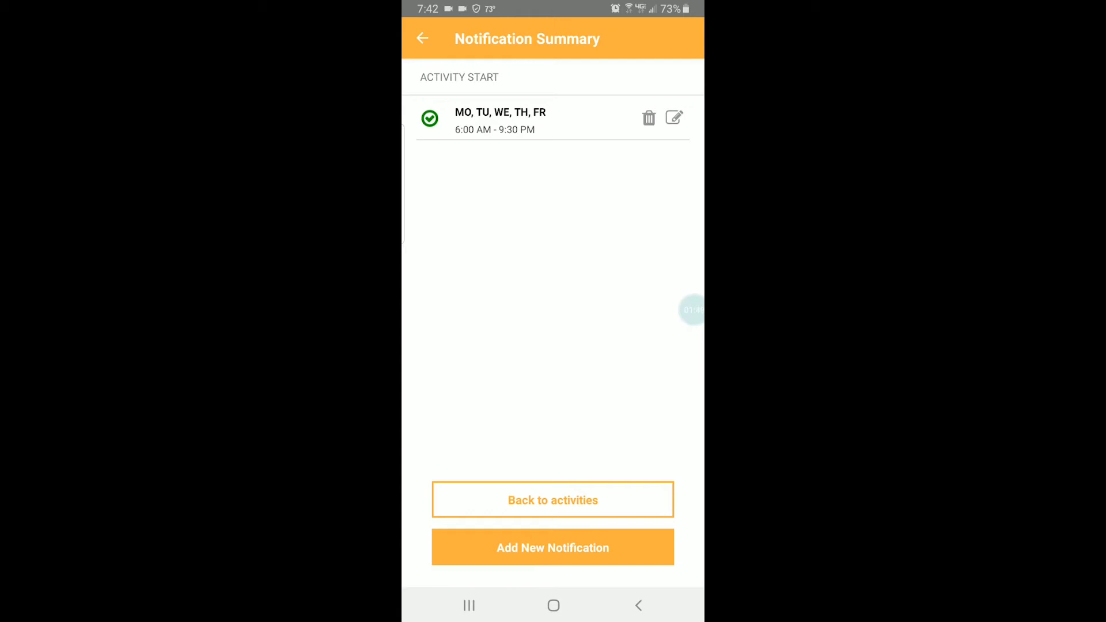
Create a second Food Run 3 notification ending 9:30 PM, keep the recipient checked, and reach zone selection.
click(552, 548)
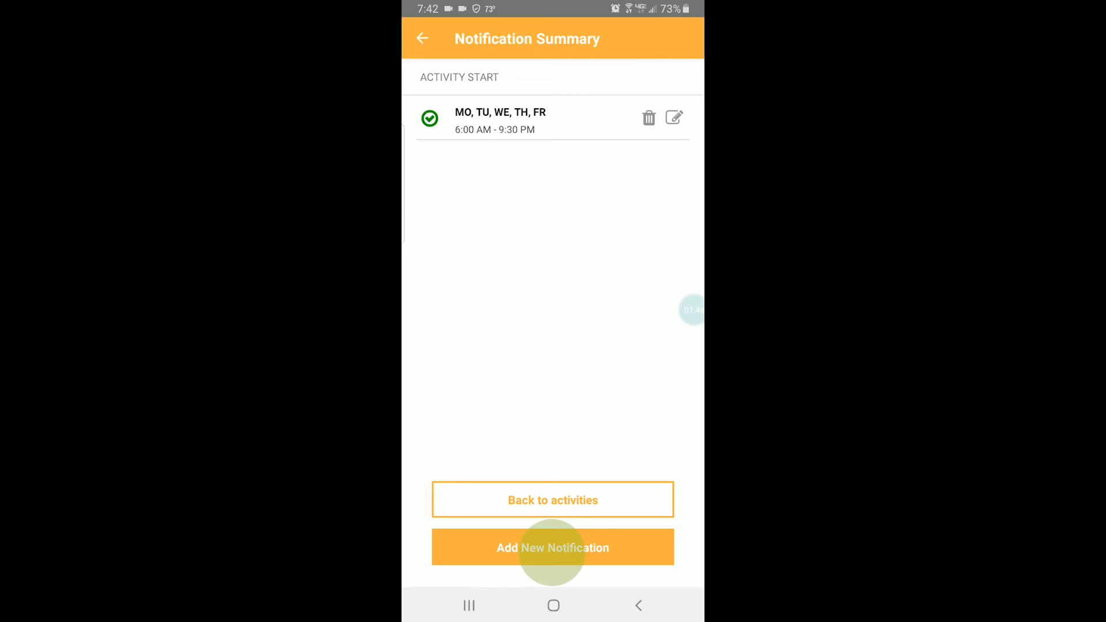
click(553, 548)
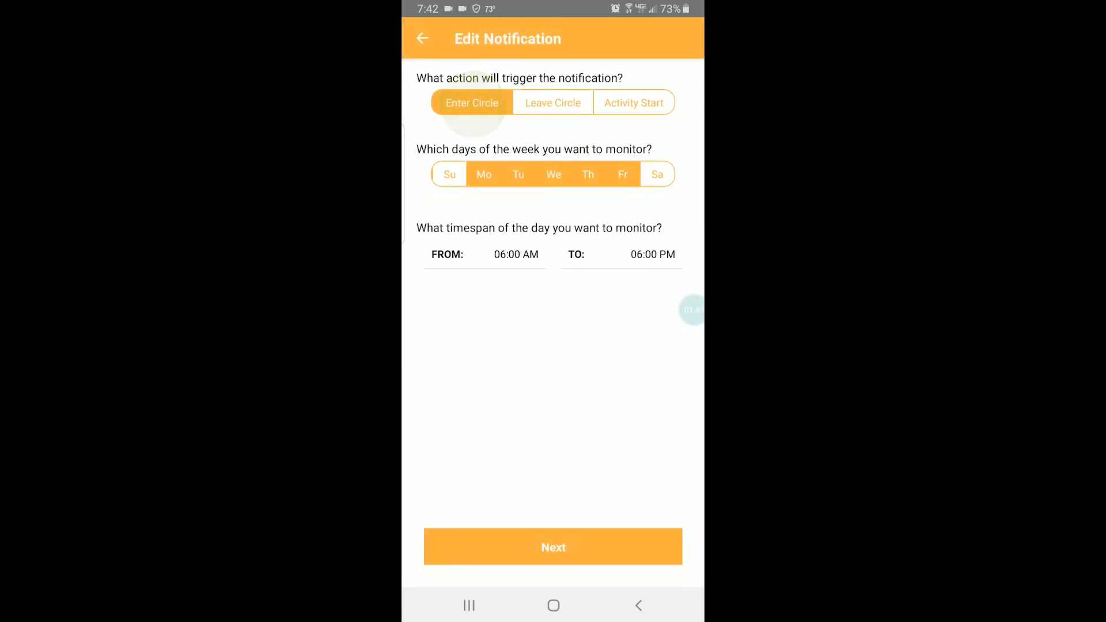
click(515, 254)
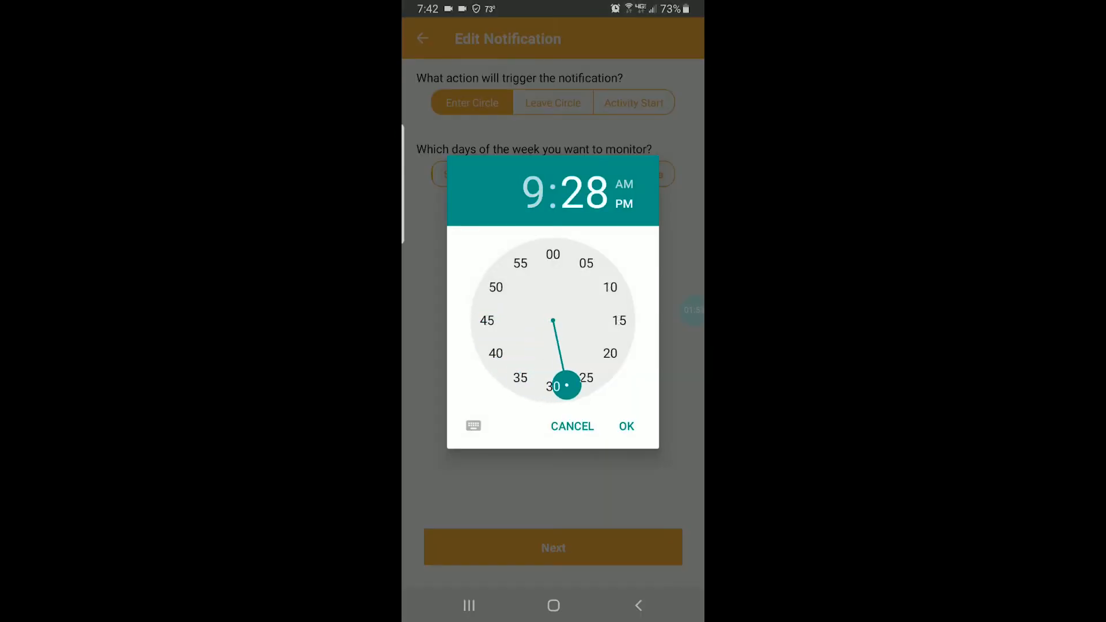
click(626, 426)
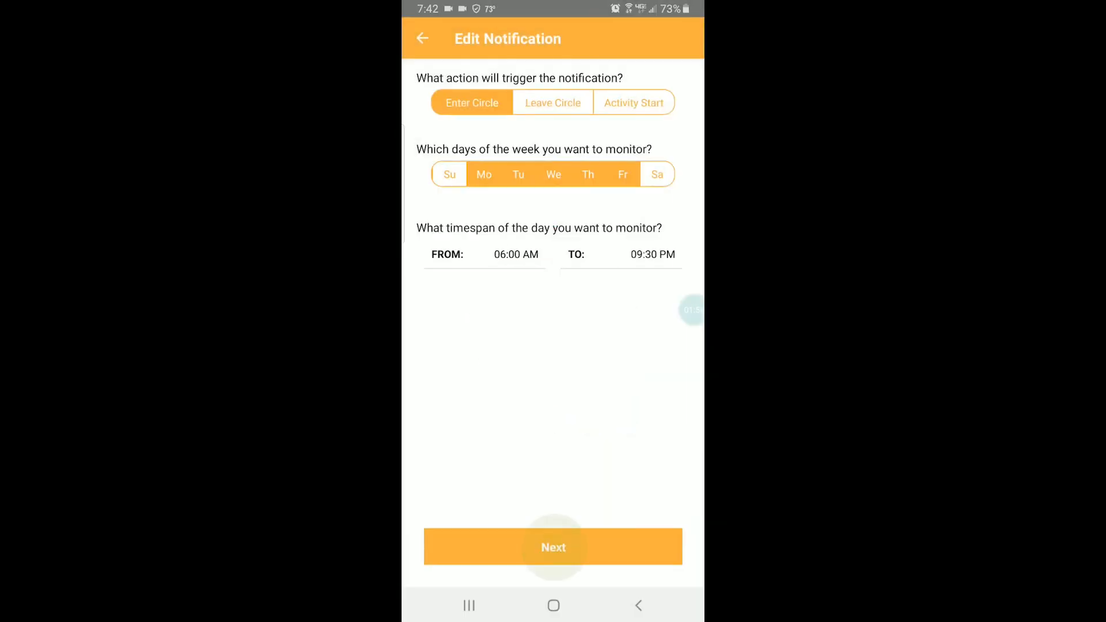
click(553, 548)
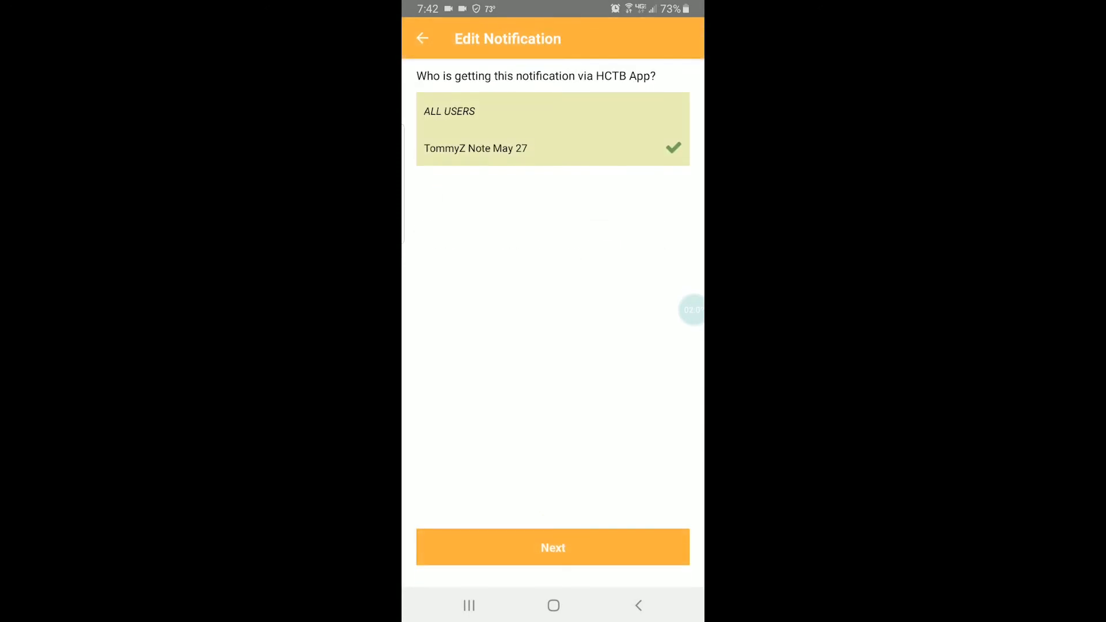
click(553, 548)
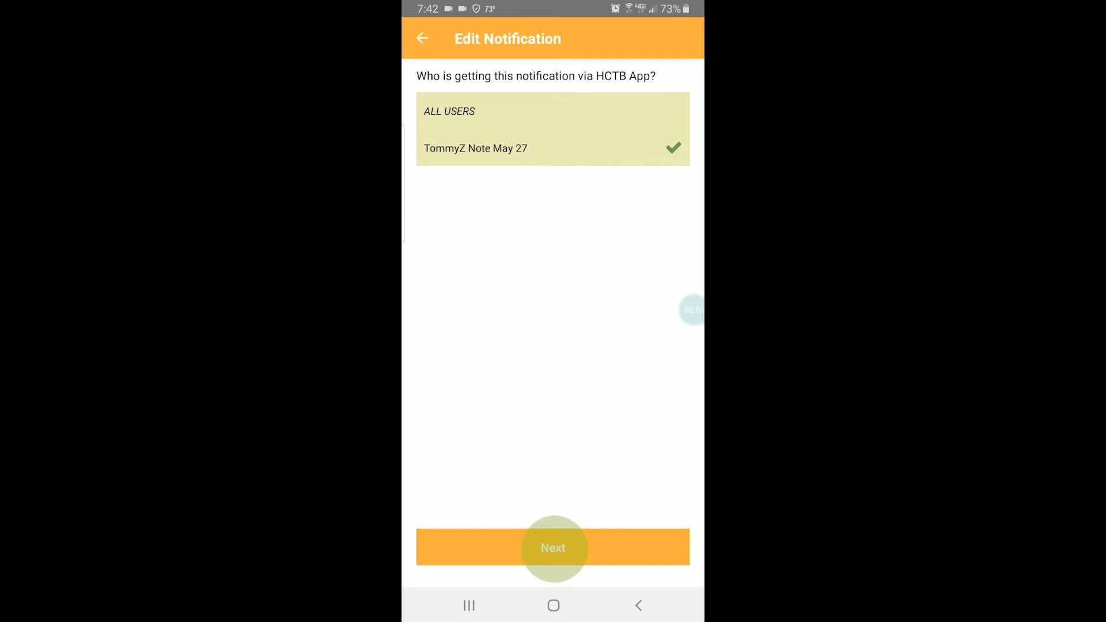
click(553, 547)
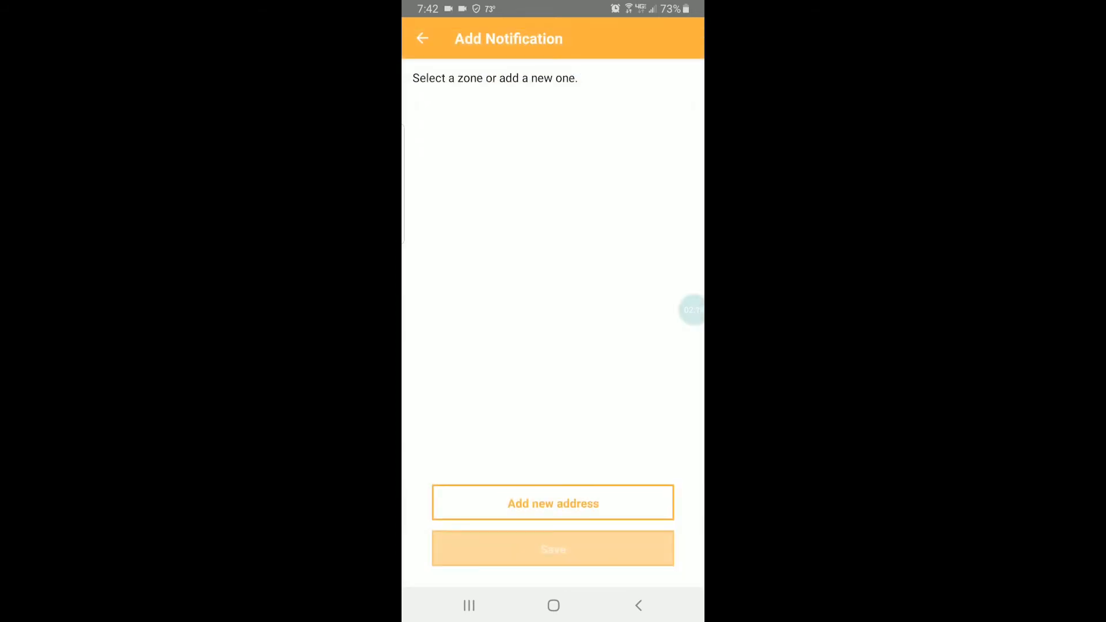
Map a zone around 2610-2667 Oak Grove Circle with a widened radius.
click(553, 504)
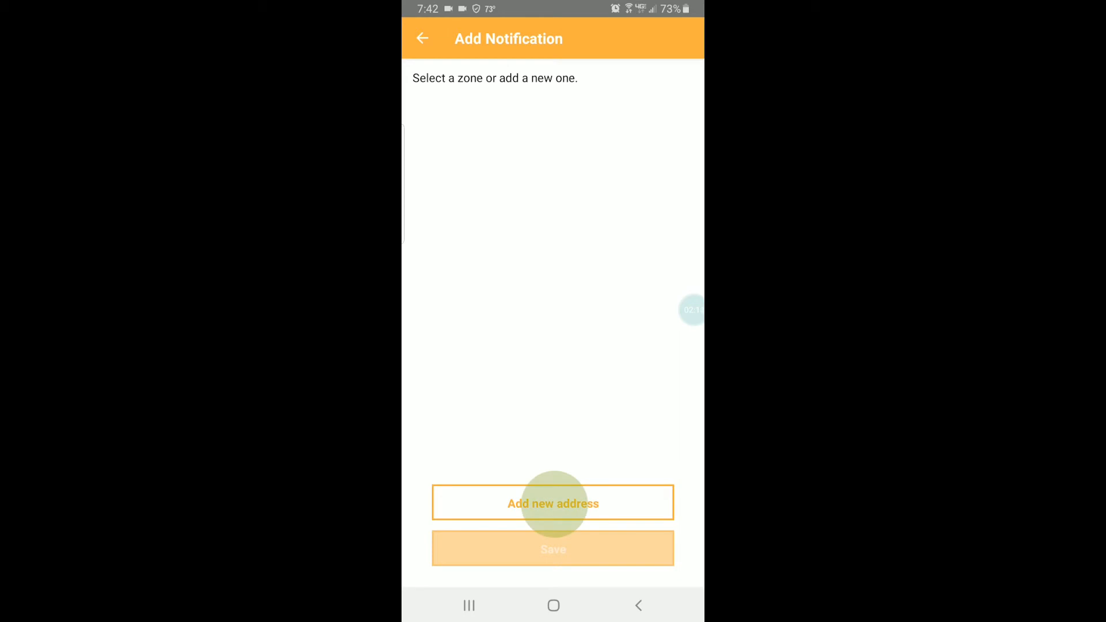
click(553, 503)
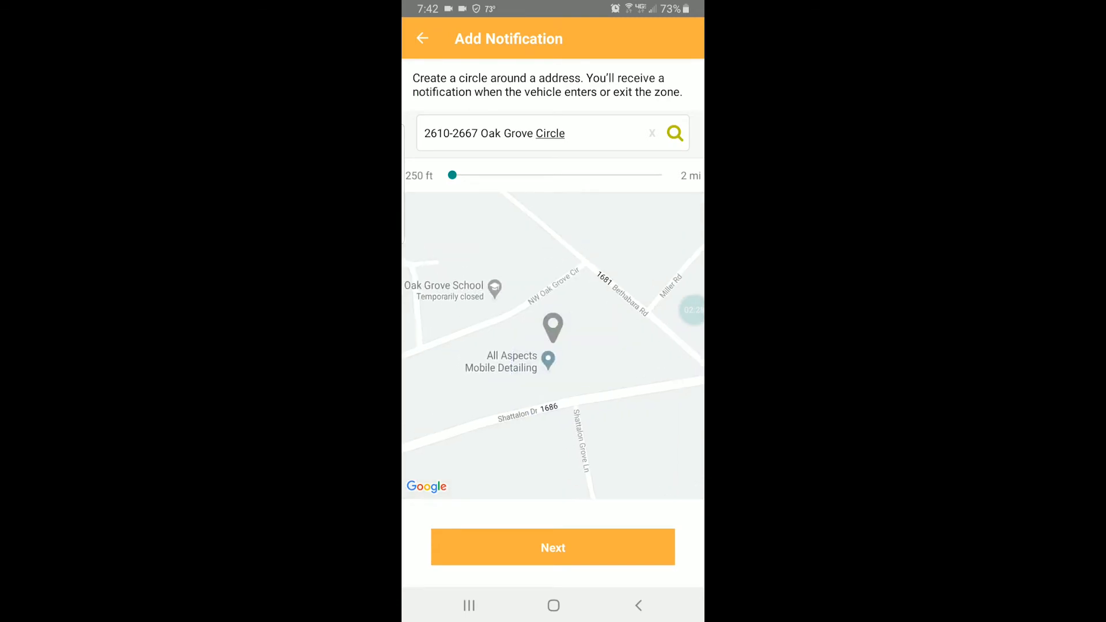
click(675, 133)
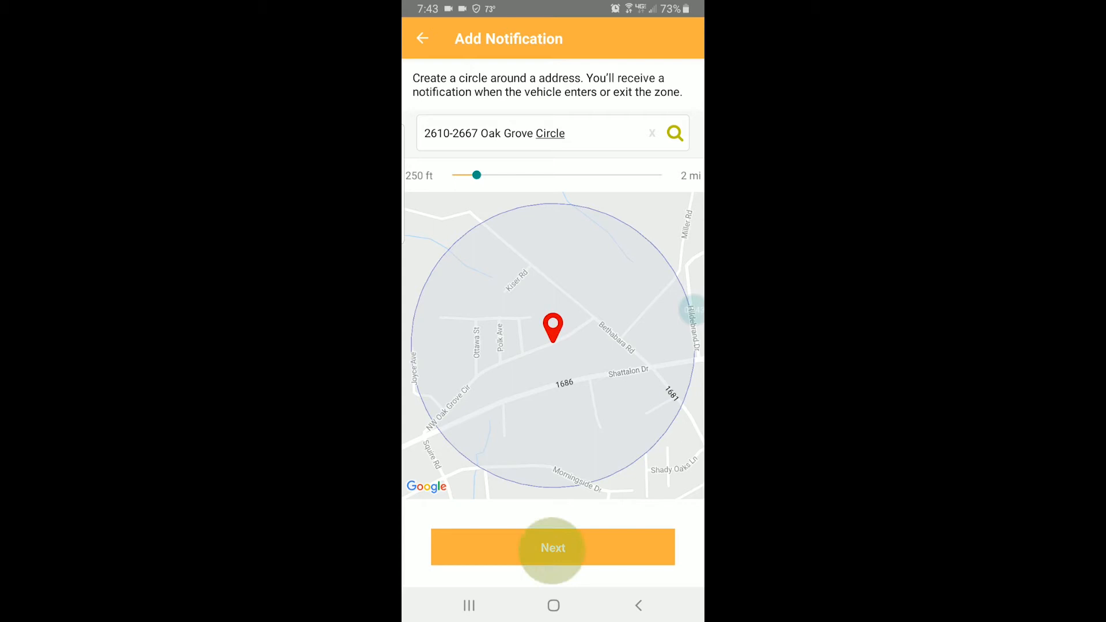
click(553, 548)
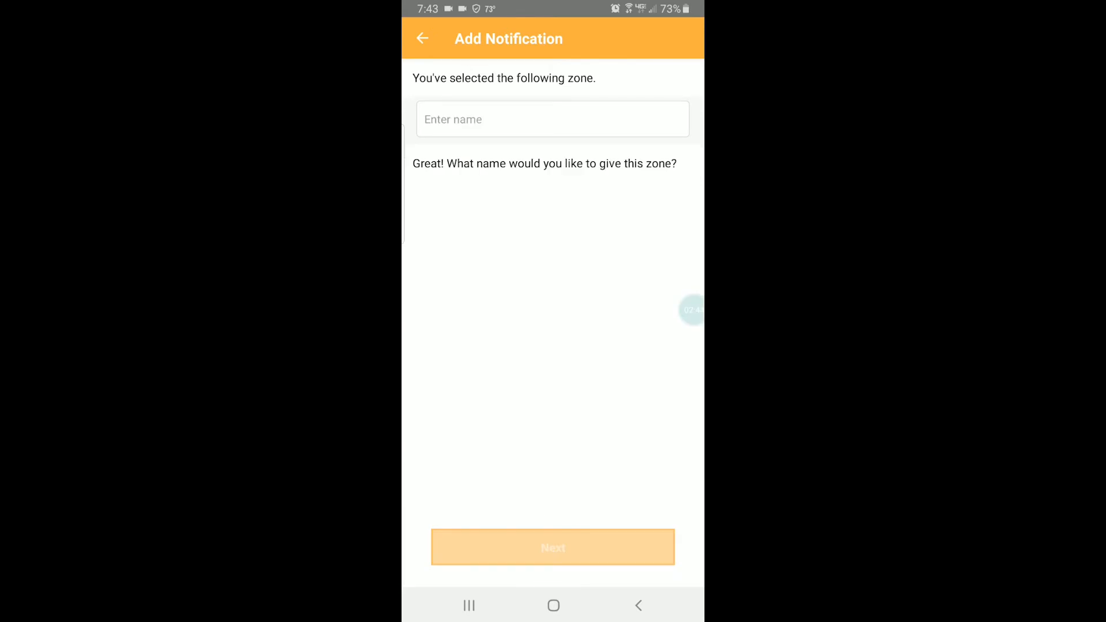
Name the new zone 'Oak Grove' and confirm it.
click(552, 119)
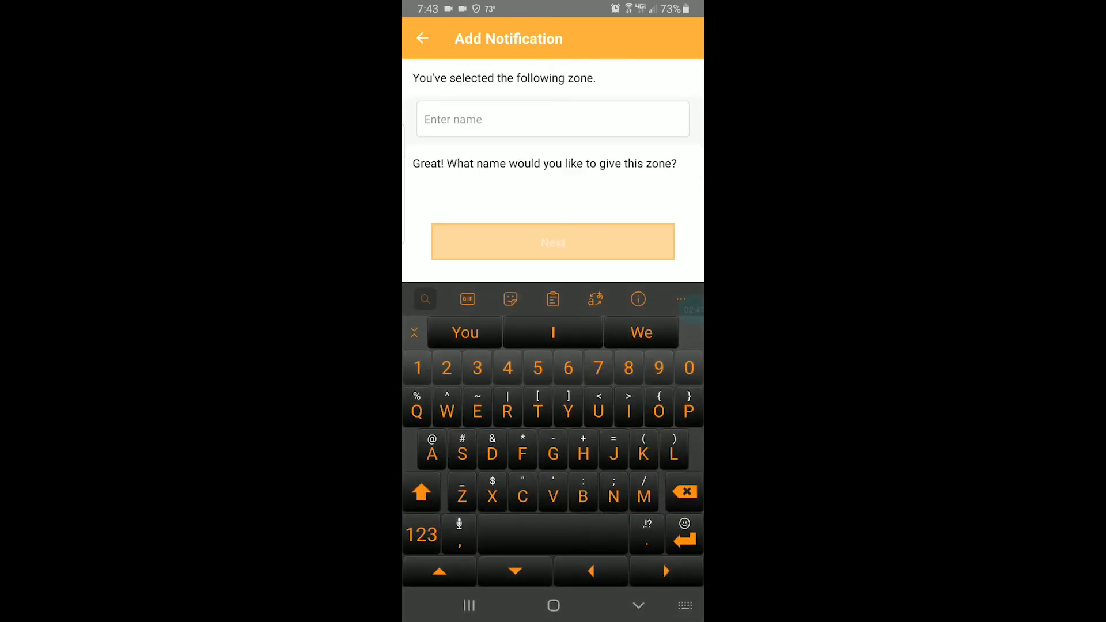
text(Oak Grove)
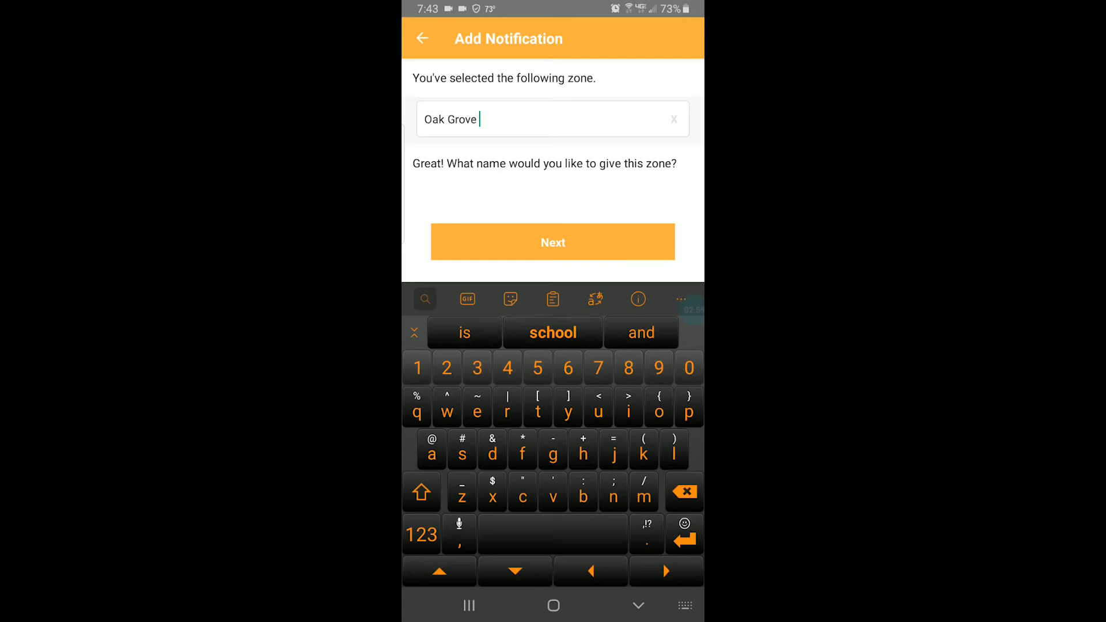
click(552, 242)
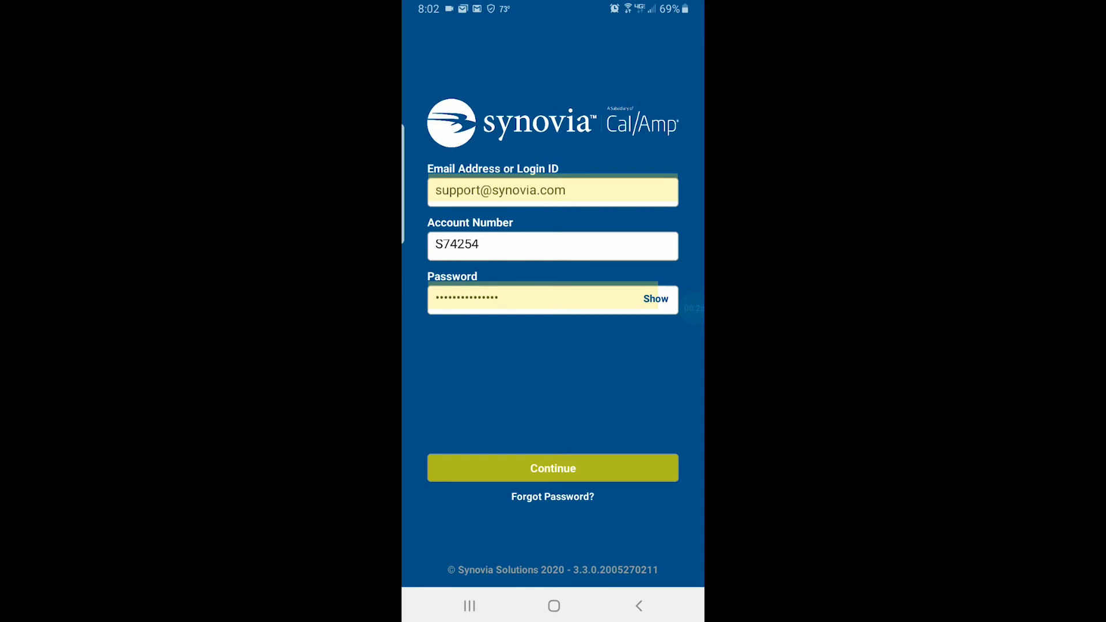
Sign in to the Synovia driver account and land on the clocked-out TimeCard.
click(552, 467)
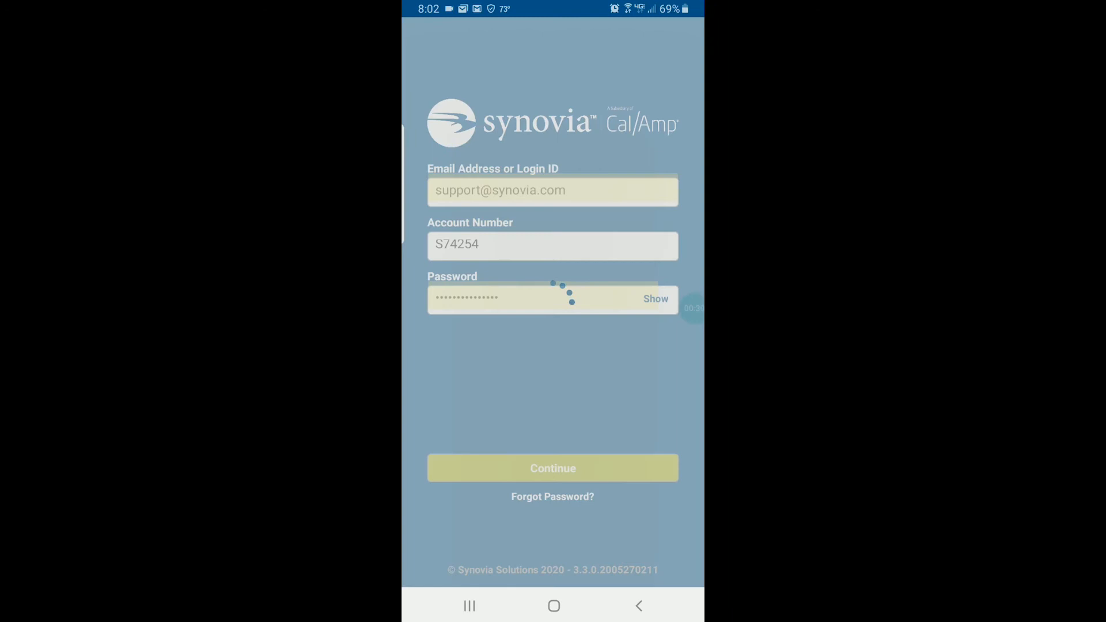
click(553, 468)
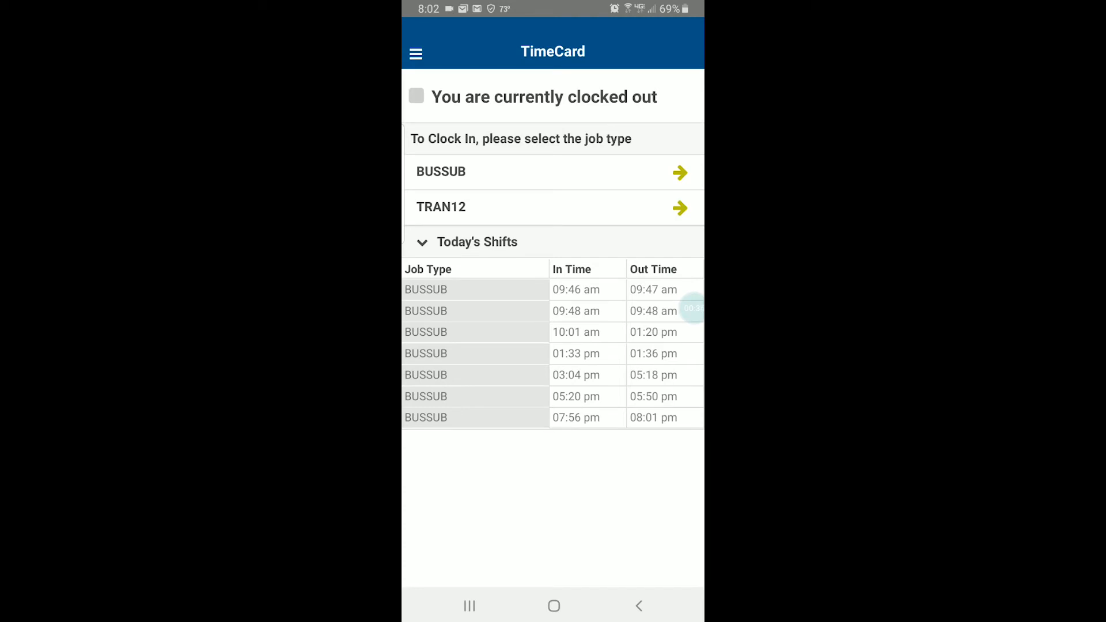
Clock in under BUSSUB using vehicle 0258 from Recent Vehicles.
click(680, 172)
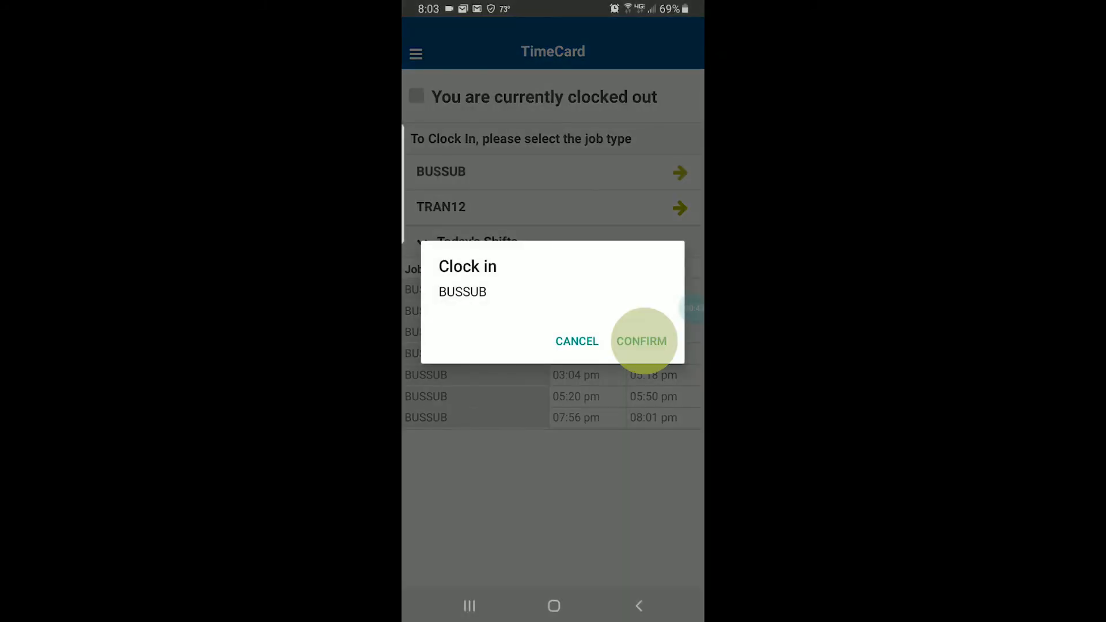
click(641, 341)
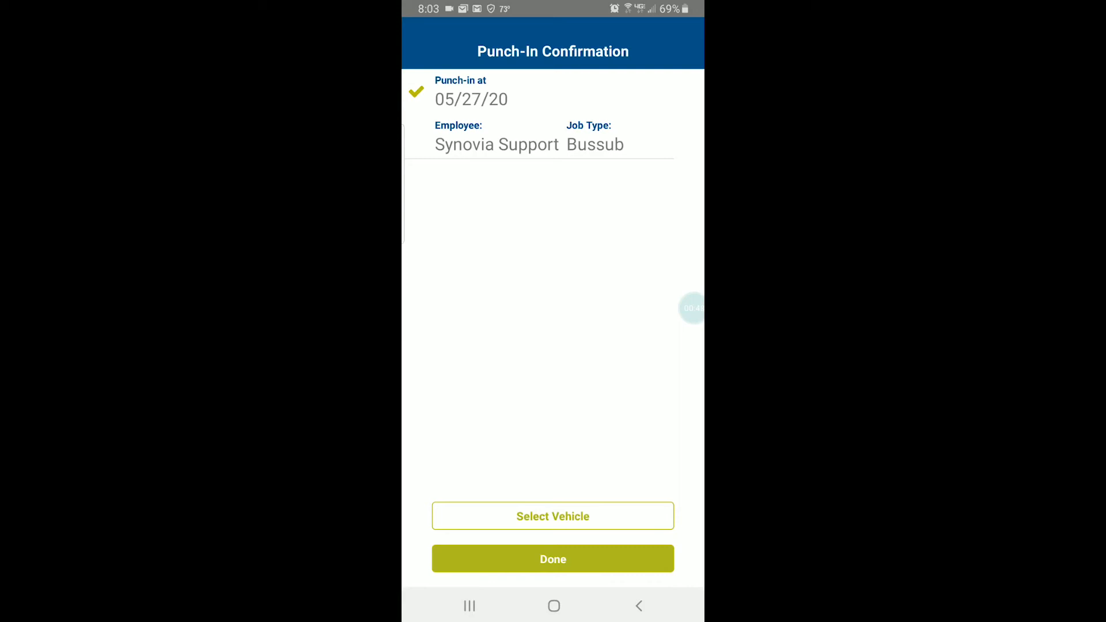
click(552, 516)
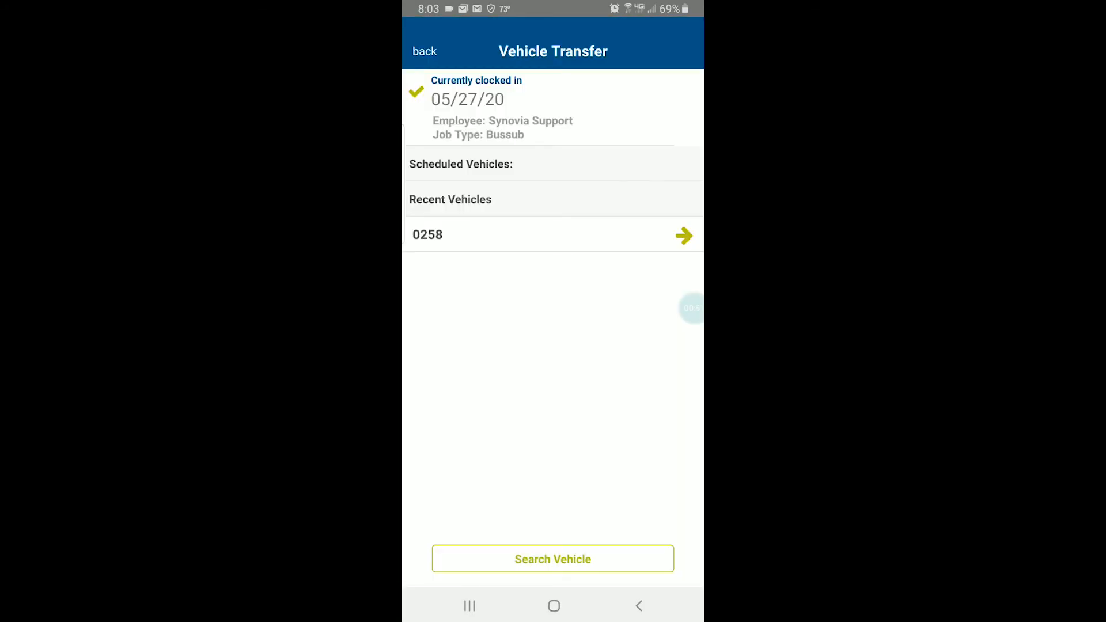
click(437, 235)
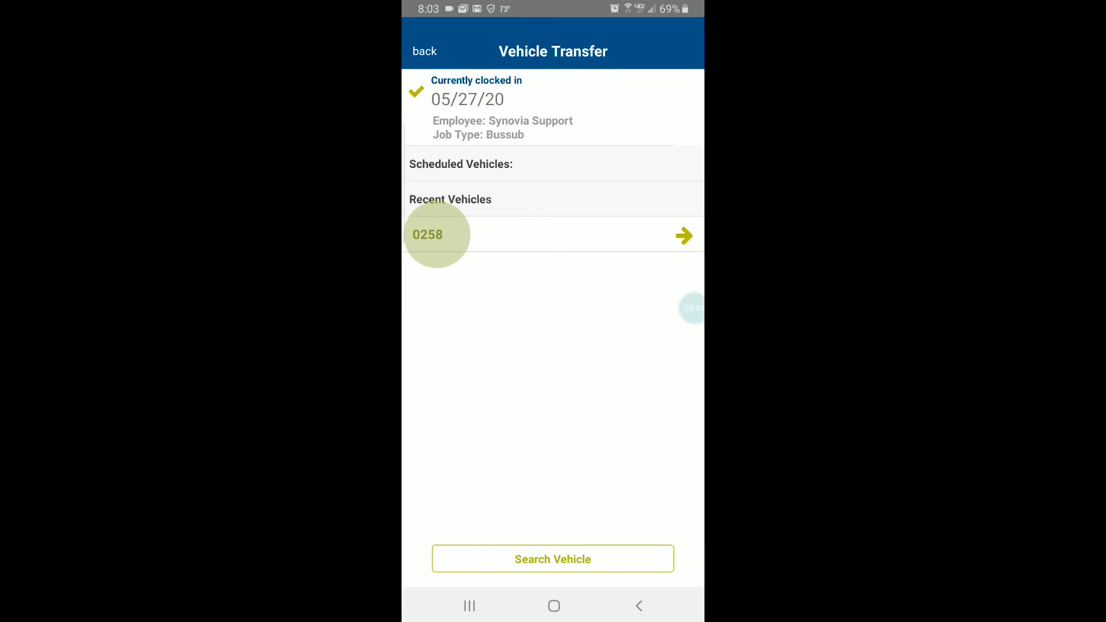
click(438, 234)
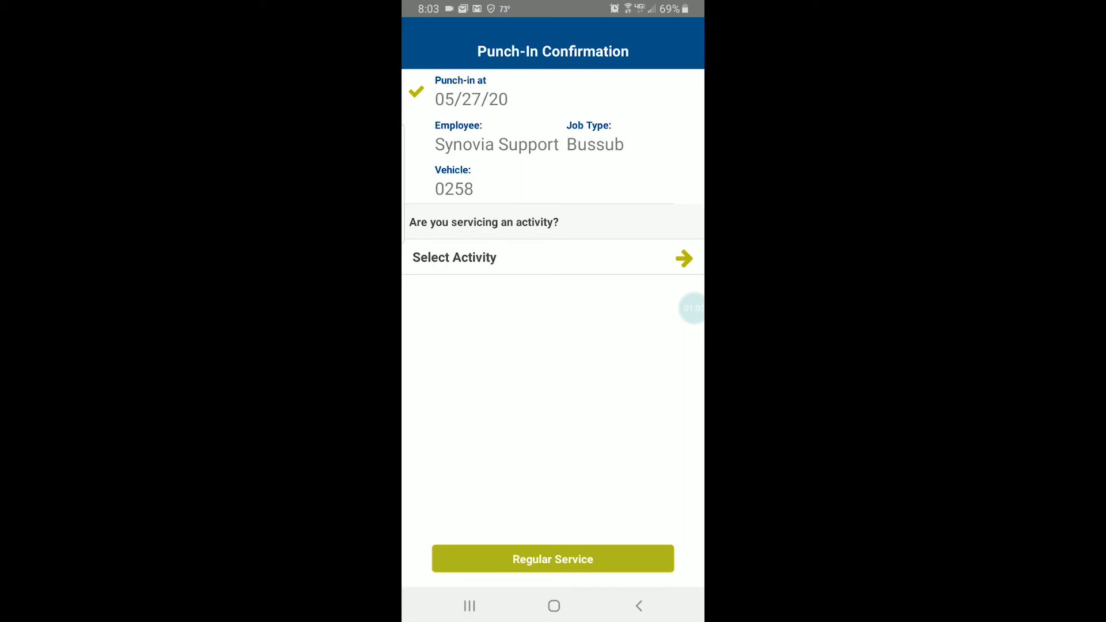
click(455, 258)
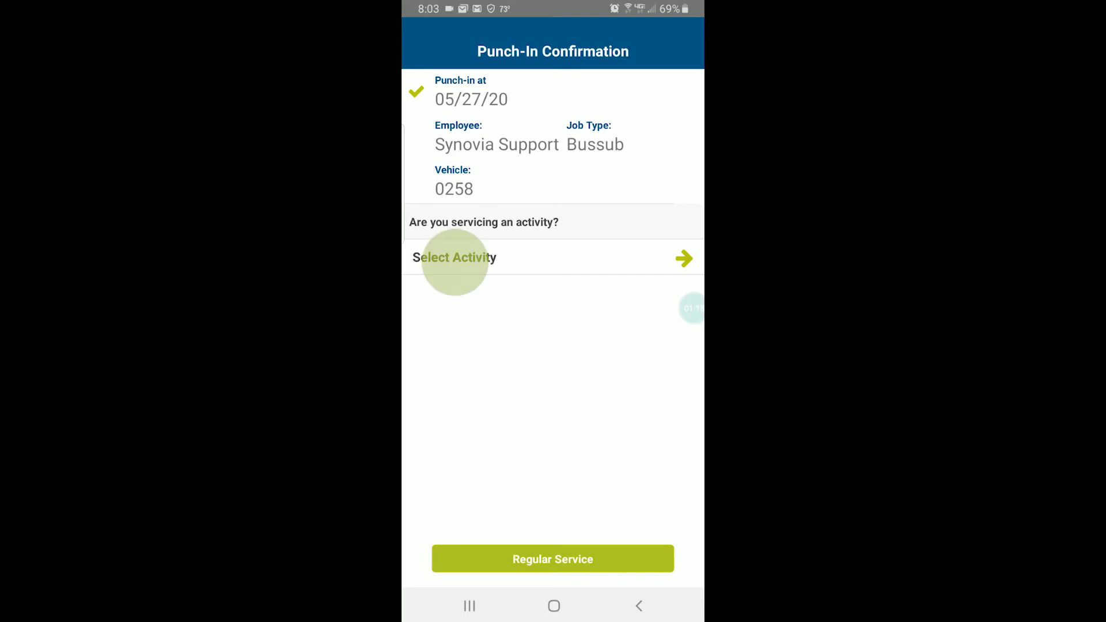
Select Food Run 3 as the shift activity, dismiss the notification shade, and finish punch-in.
click(454, 258)
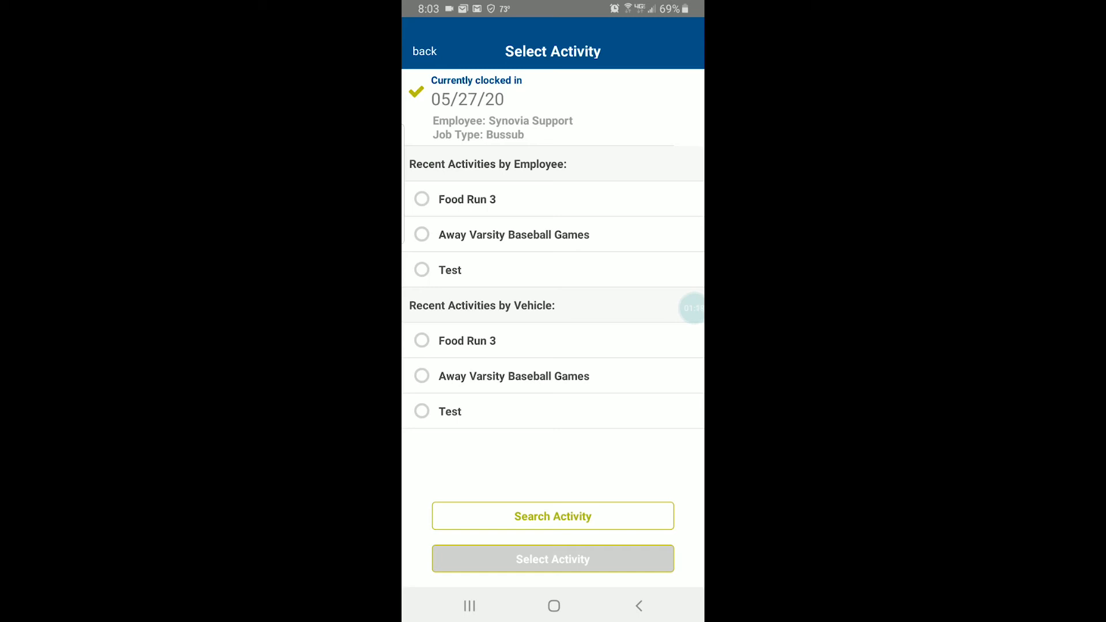
click(422, 340)
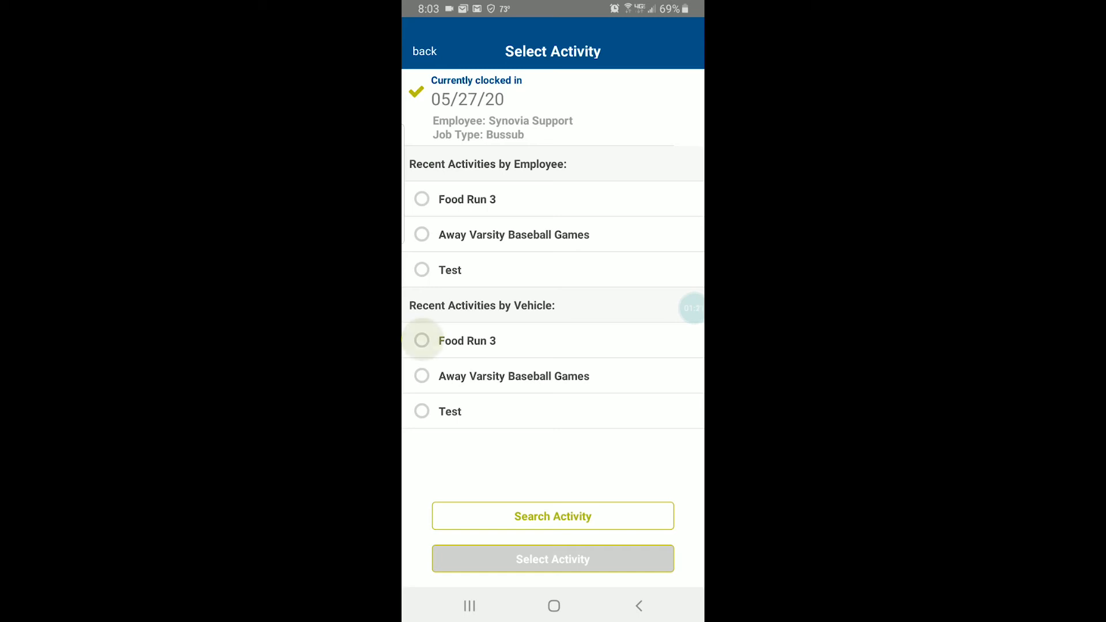
click(422, 199)
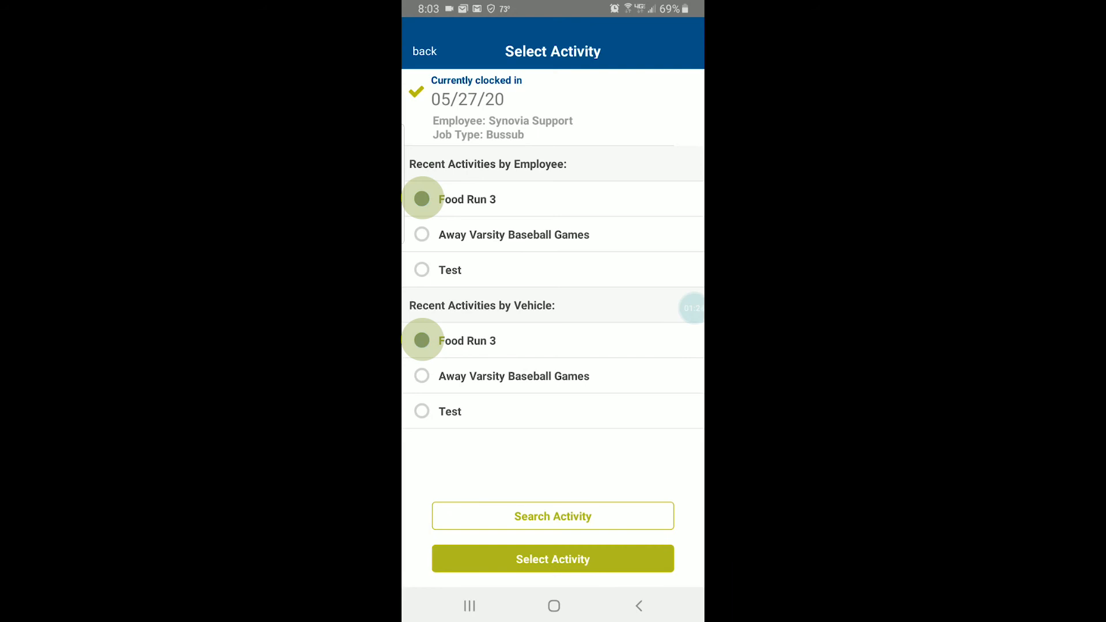
click(553, 558)
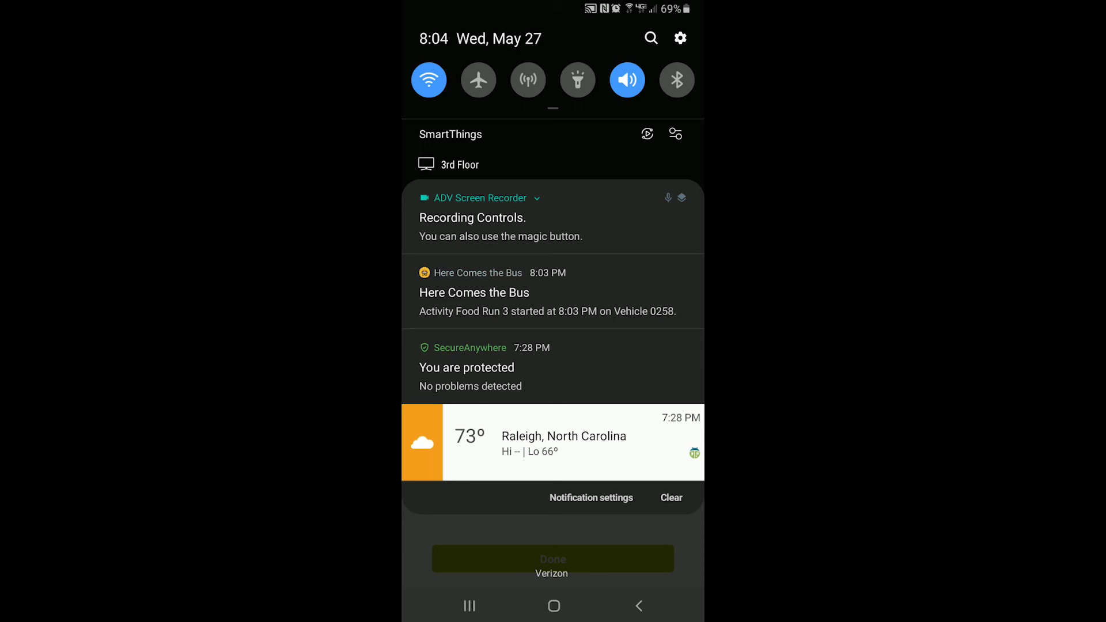
click(546, 292)
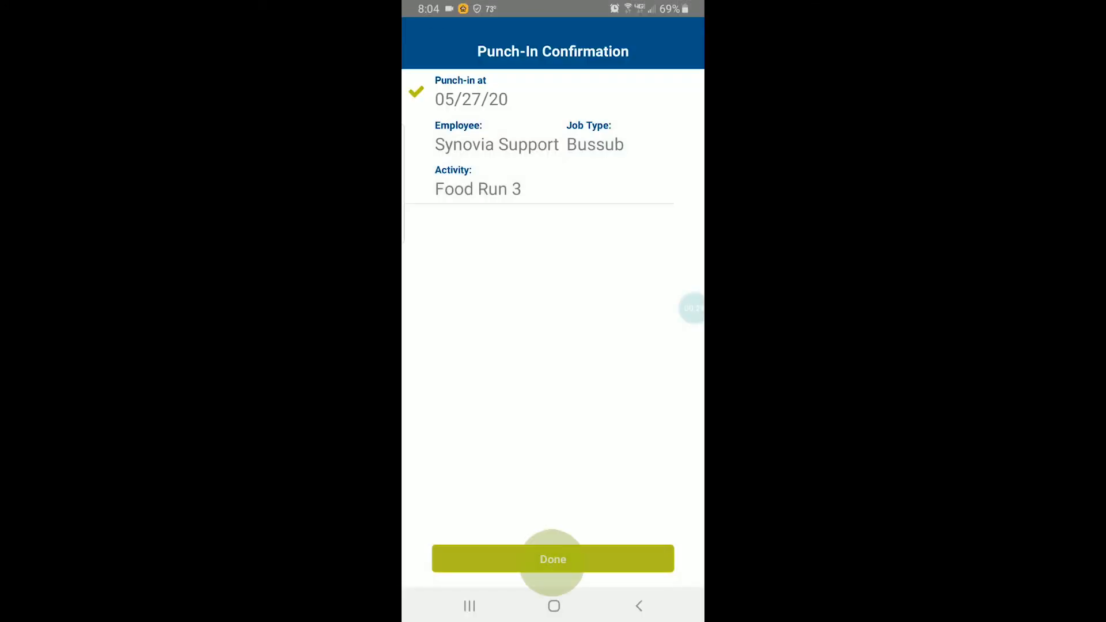
click(553, 559)
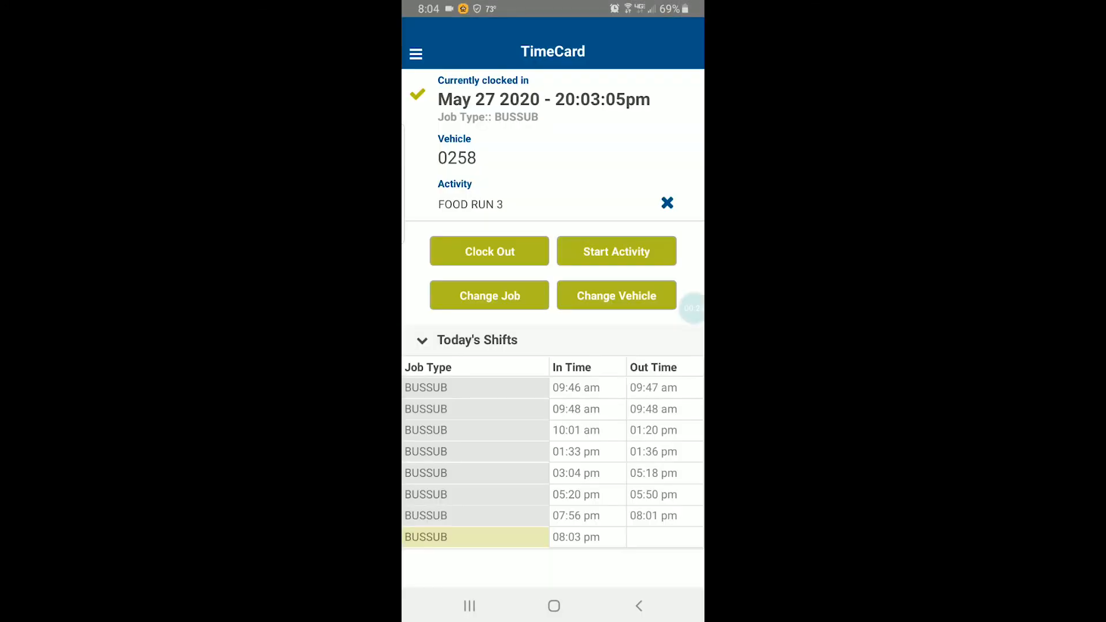